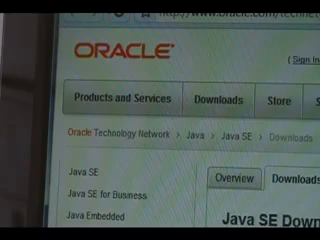
# - Scroll down the Oracle page toward the Java SE downloads
pyautogui.scroll(-3)
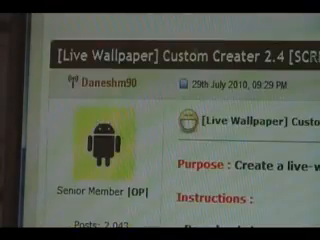
# - Scroll through the first post of the Custom Creater 2.4 thread
pyautogui.scroll(-3)
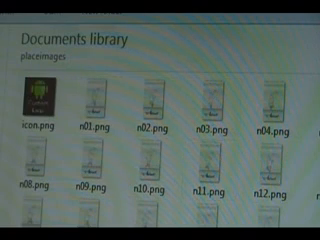
# - Scroll through the numbered PNG images in the placeimages folder
pyautogui.scroll(-3)
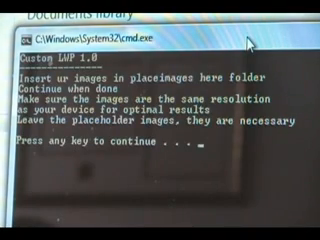
# - Dismiss the Custom LWP 1.0 key prompt with Enter
pyautogui.press('enter')
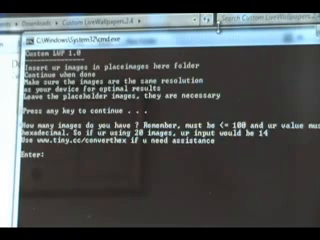
# - Enter 14 as the image count and 'test' as the wallpaper name
pyautogui.write('14')
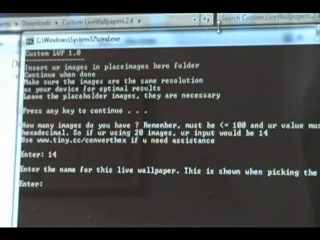
pyautogui.write('test')
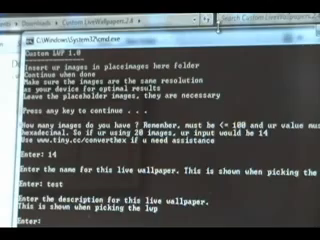